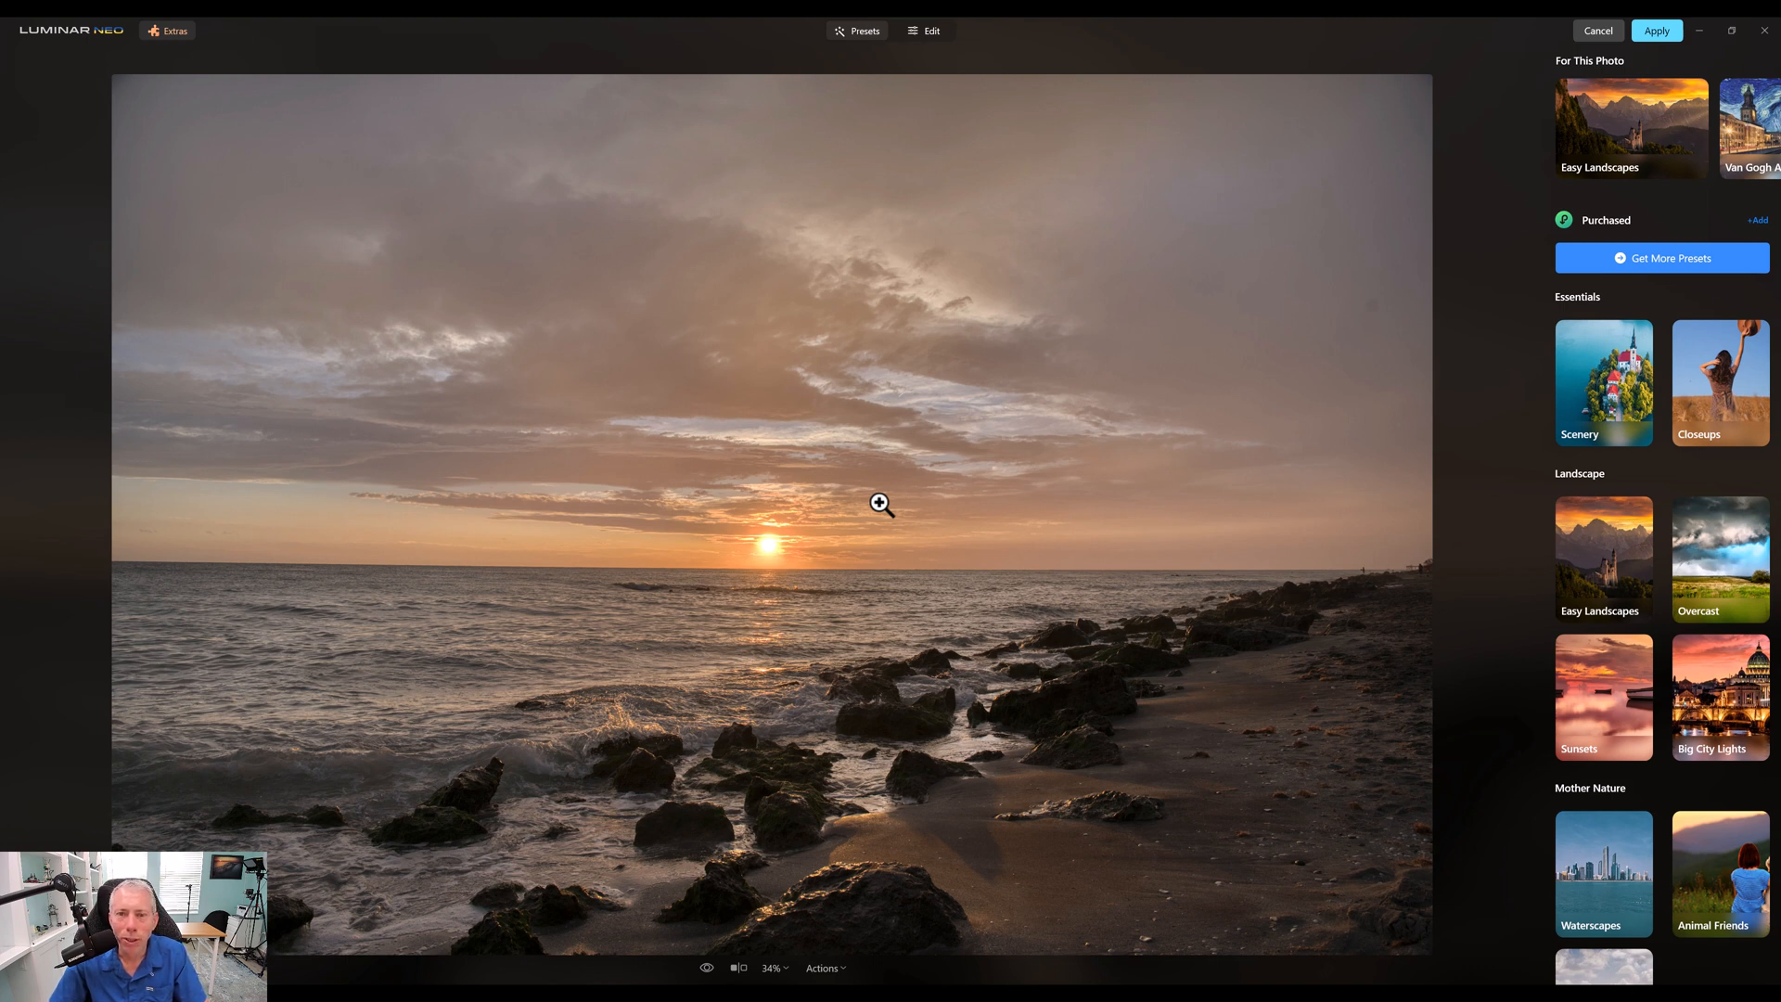
- Apply a long exposure preset to the beach sunset photo
{"action": "left_click", "coordinate": [924, 32]}
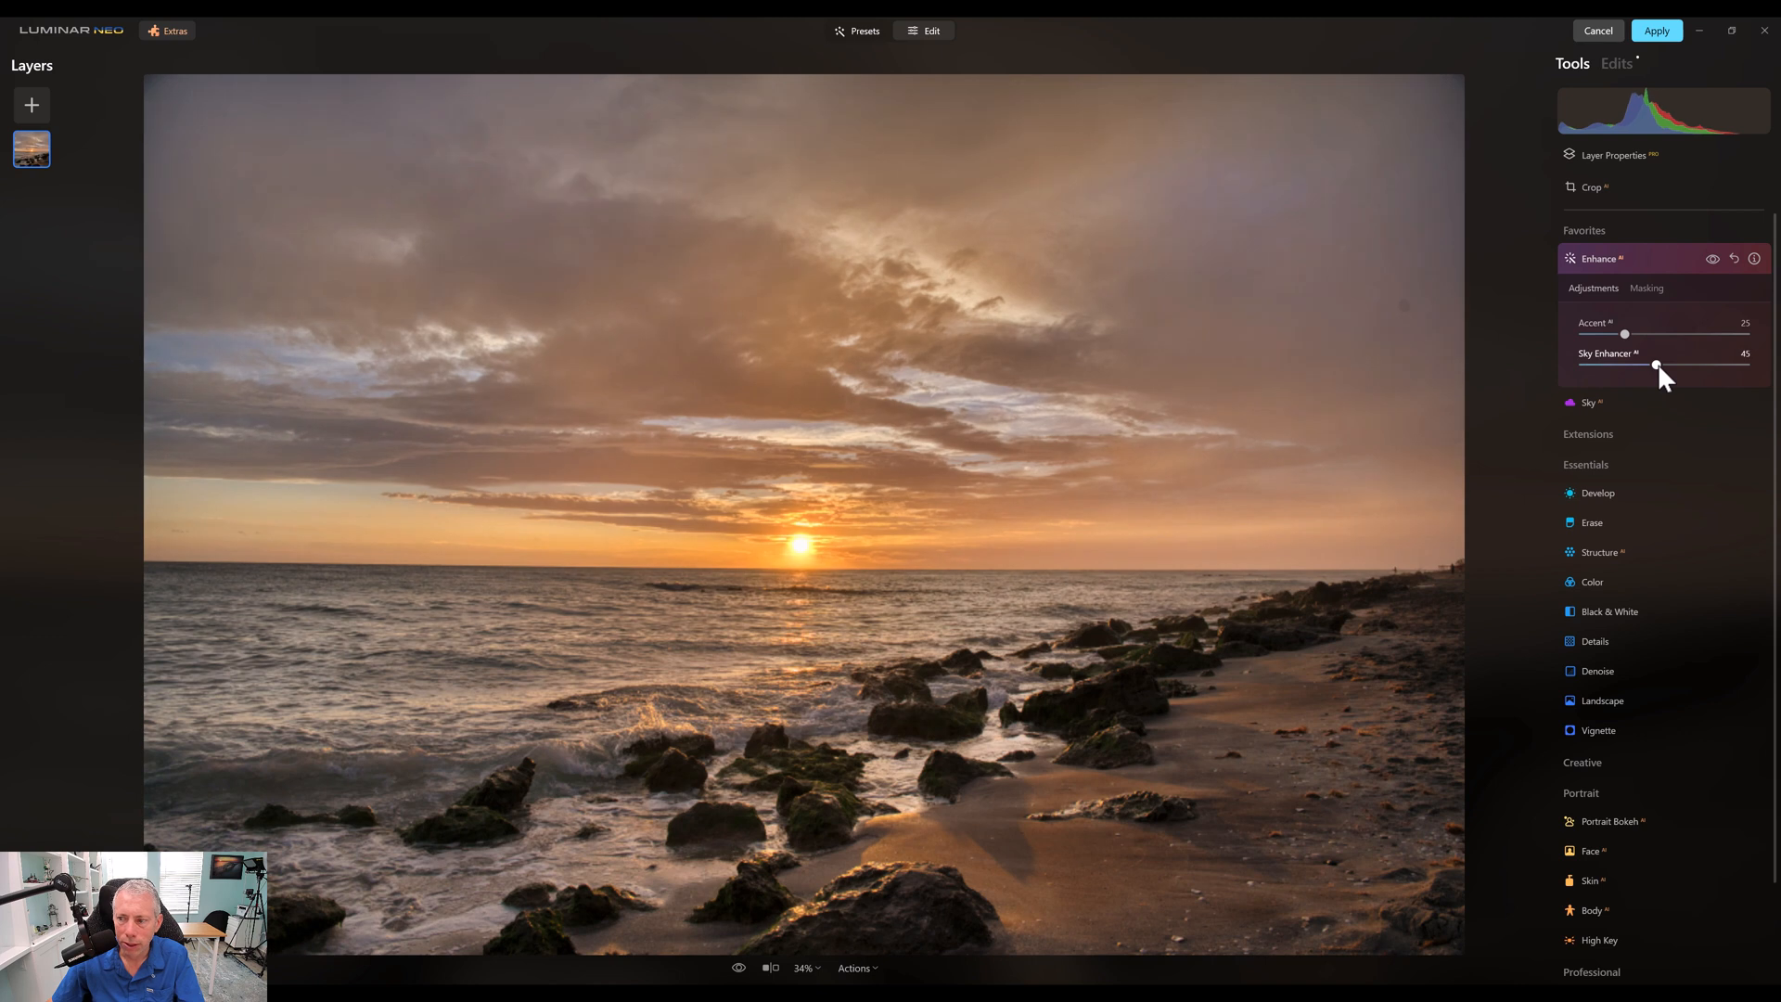
- Enhance the photo with Accent 25 and Sky Enhancer 45
{"action": "left_click", "coordinate": [1610, 530]}
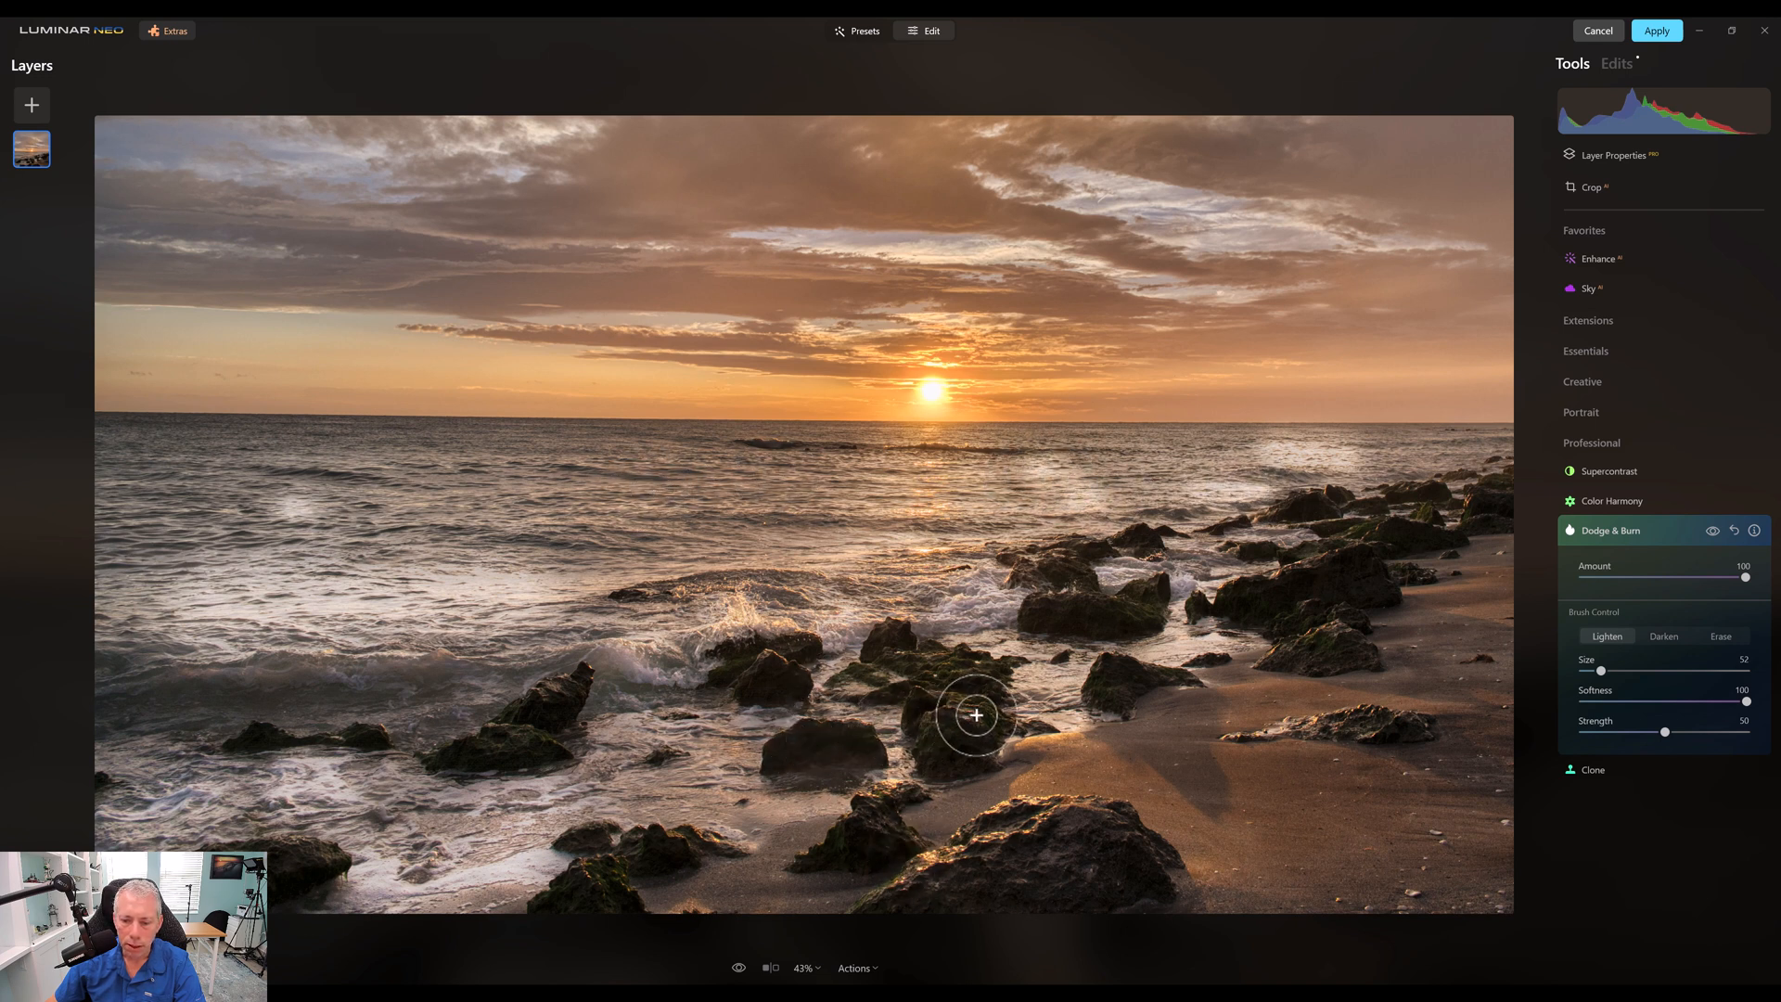
- Adjust the Dodge & Burn Amount slider for the rocks and surf lightening
{"action": "left_click_drag", "start_coordinate": [1745, 575], "coordinate": [1618, 575]}
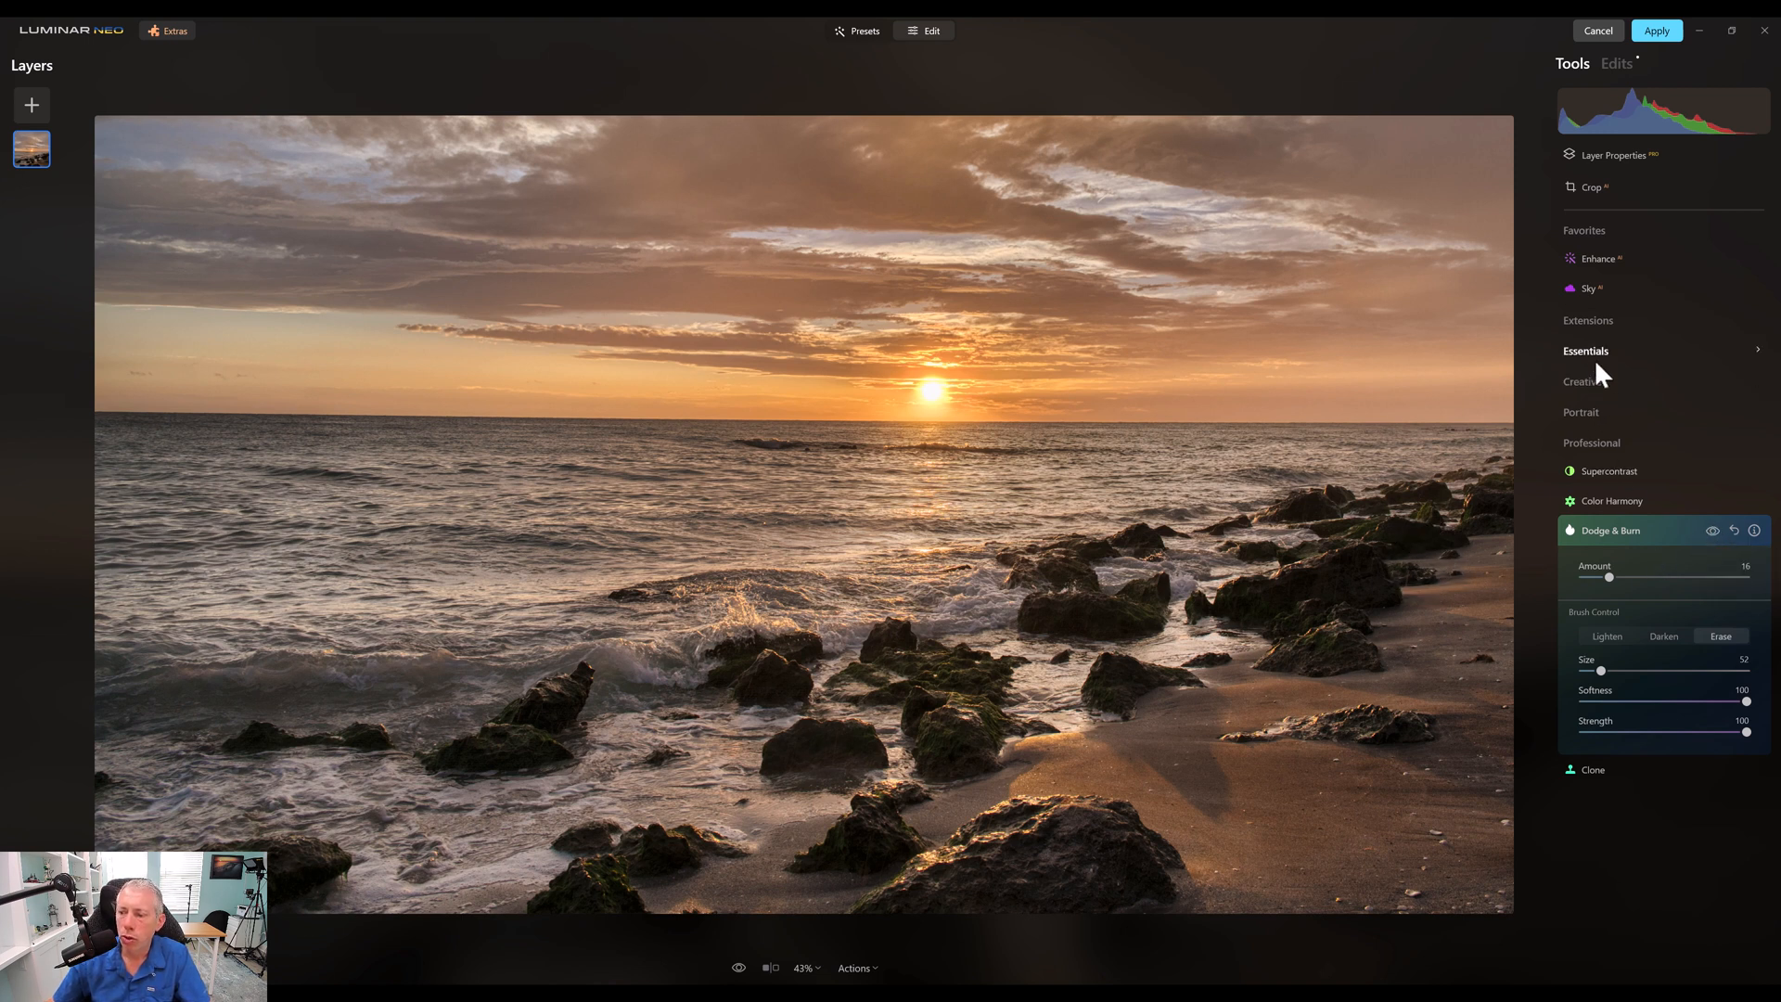
- Finish the Dodge & Burn shaping at Amount 16
{"action": "left_click", "coordinate": [1587, 350]}
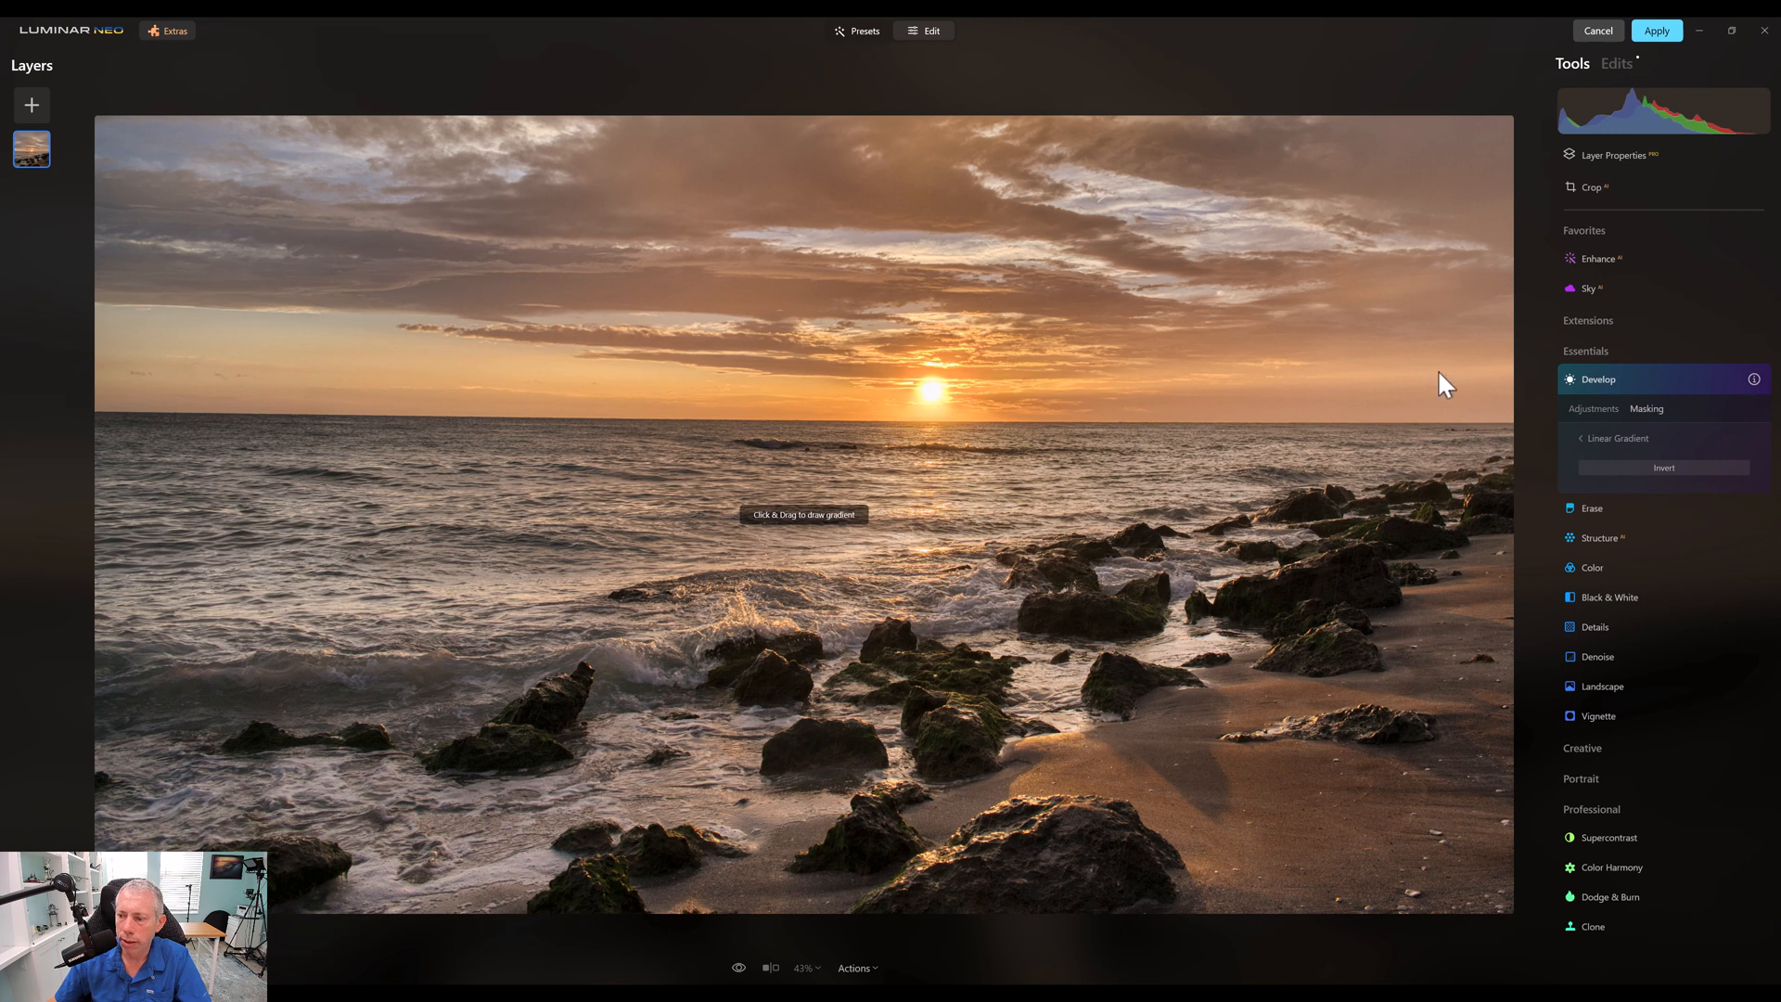